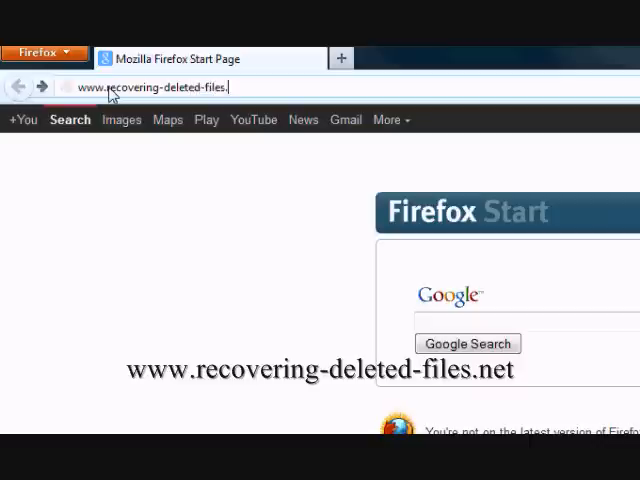
{"action": "type", "text": "net"}
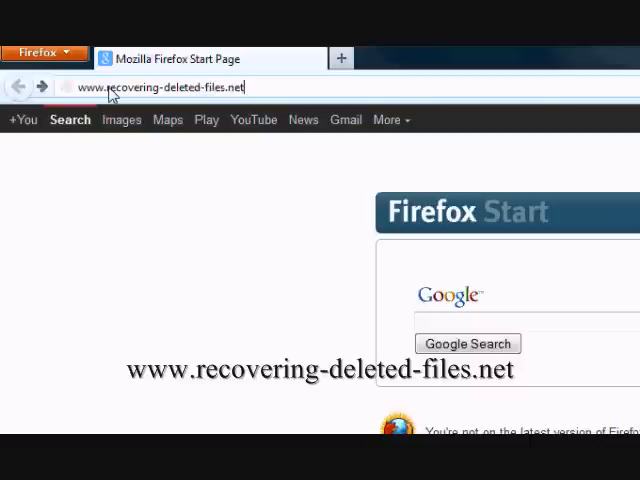
{"action": "key", "text": "Return"}
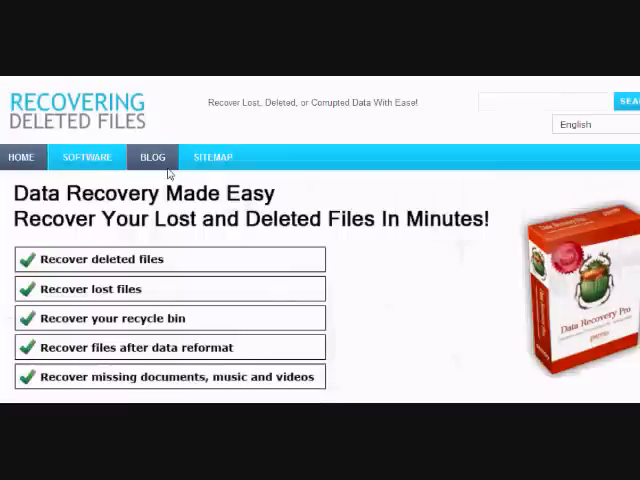
{"action": "mouse_move", "coordinate": [250, 217]}
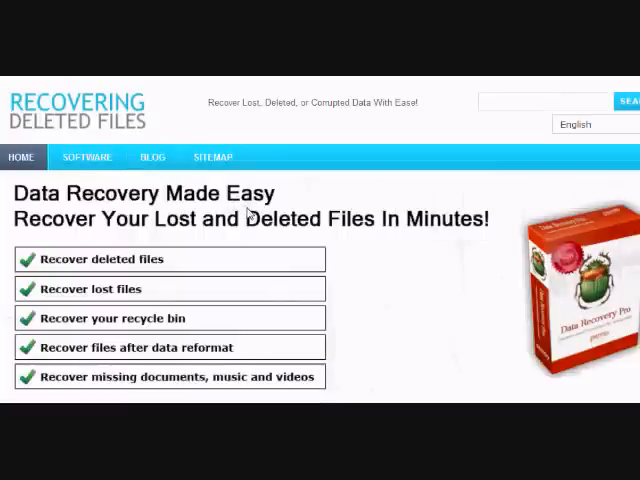
Scroll down the homepage and start the Free Download of Pareto_DR_Setup_RW.exe
{"action": "scroll", "scroll_direction": "down", "scroll_amount": 3}
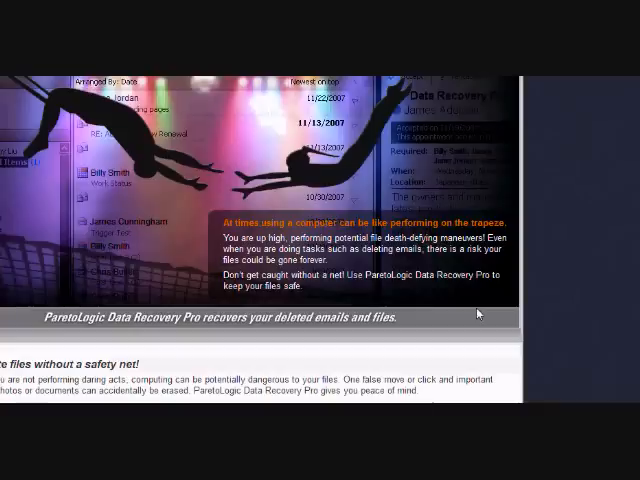
{"action": "scroll", "scroll_direction": "down", "scroll_amount": 3}
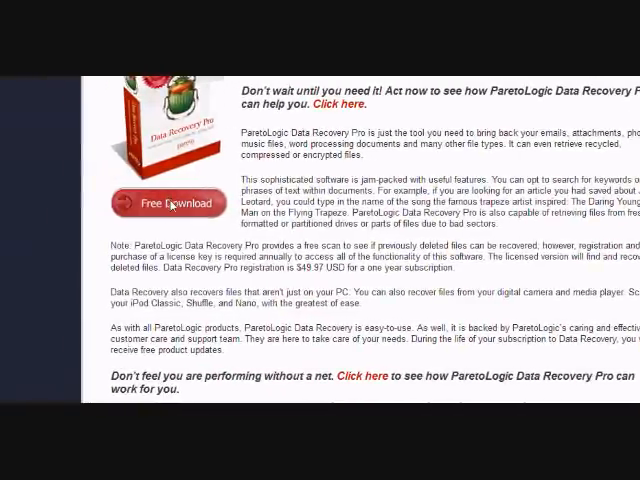
{"action": "left_click", "coordinate": [168, 203]}
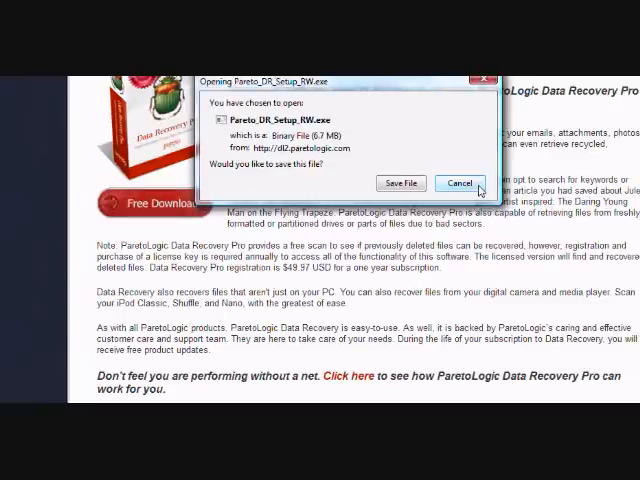
Dismiss the download prompt, delete cute cat, then empty the Recycle Bin permanently
{"action": "left_click", "coordinate": [460, 183]}
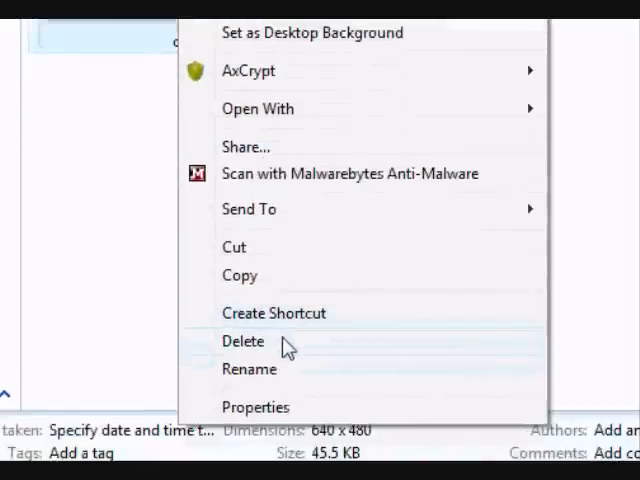
{"action": "left_click", "coordinate": [243, 341]}
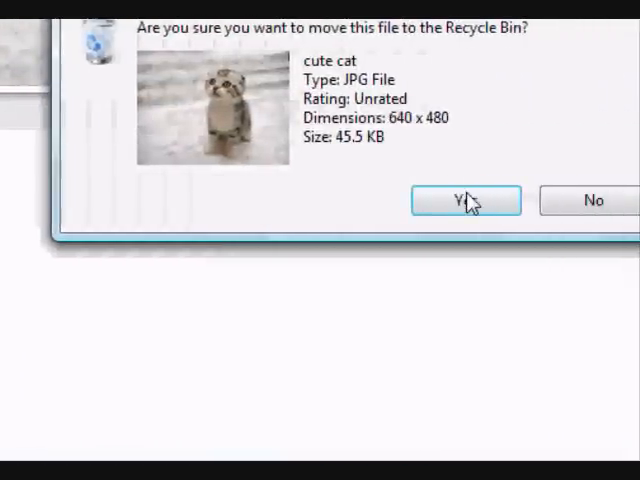
{"action": "left_click", "coordinate": [465, 200]}
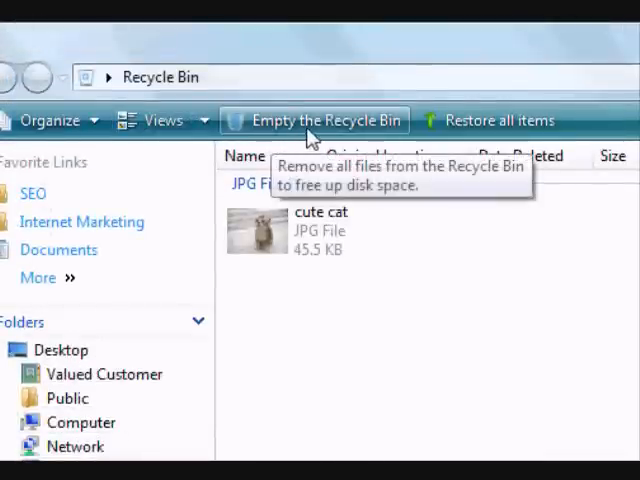
{"action": "left_click", "coordinate": [313, 120]}
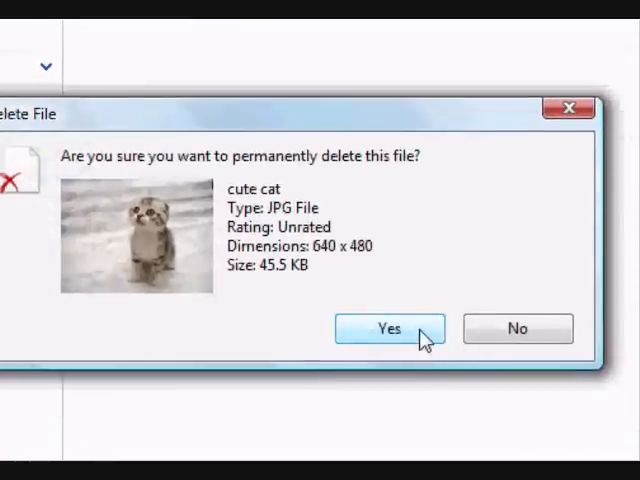
{"action": "left_click", "coordinate": [390, 328]}
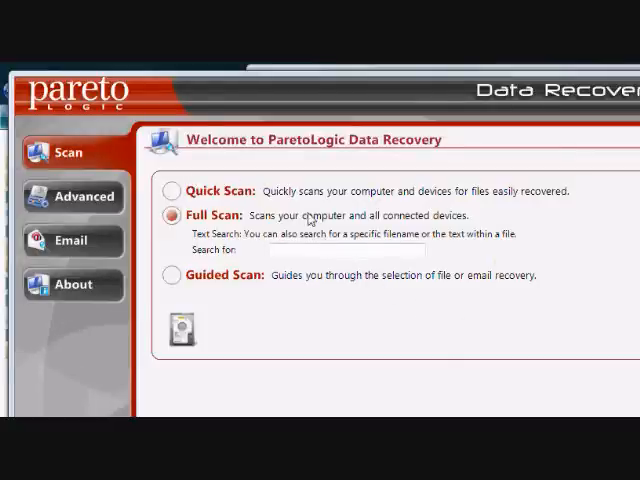
Try Guided Scan, then select the Full Scan option on the Scan page
{"action": "left_click", "coordinate": [172, 191]}
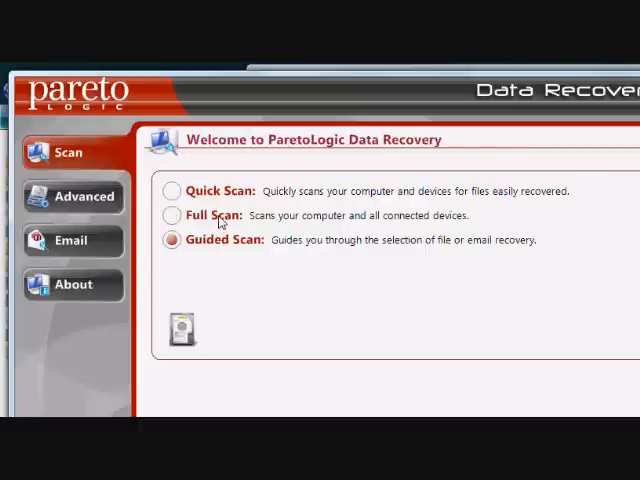
{"action": "left_click", "coordinate": [172, 215]}
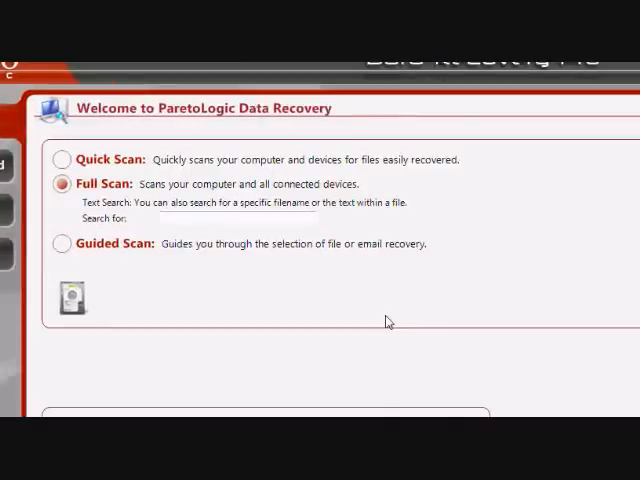
{"action": "mouse_move", "coordinate": [256, 271]}
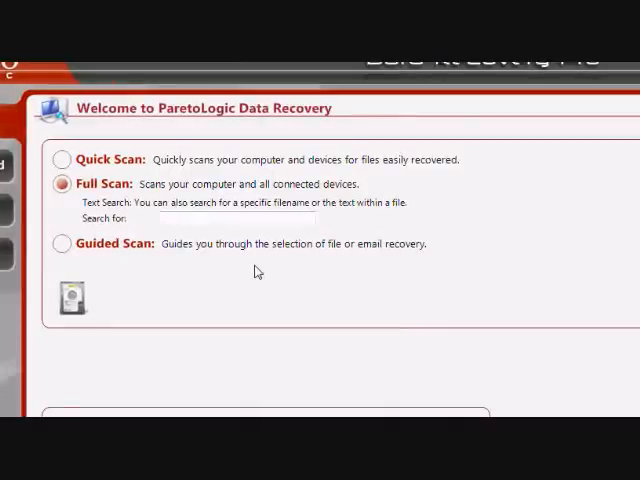
{"action": "mouse_move", "coordinate": [185, 252]}
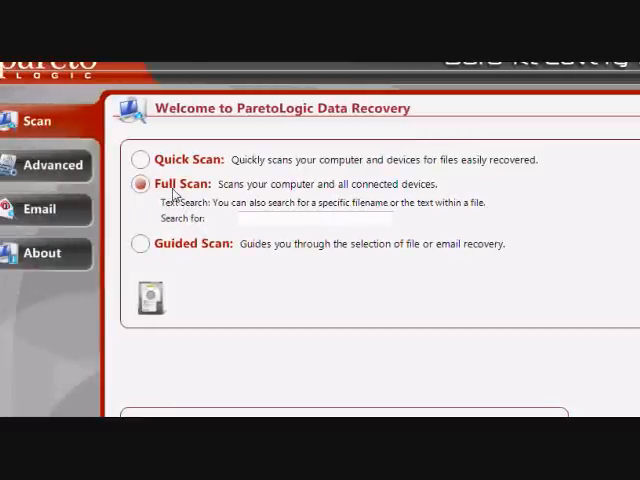
{"action": "mouse_move", "coordinate": [243, 192]}
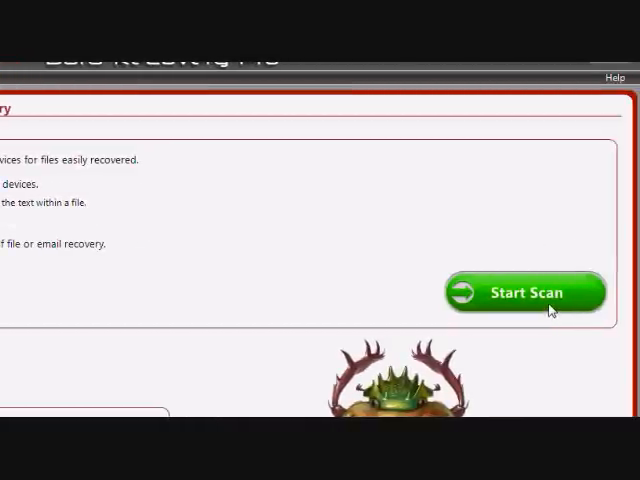
Run the full scan, tick cute cat.jpg (45.5 KB) under Images, and recover it
{"action": "left_click", "coordinate": [524, 292]}
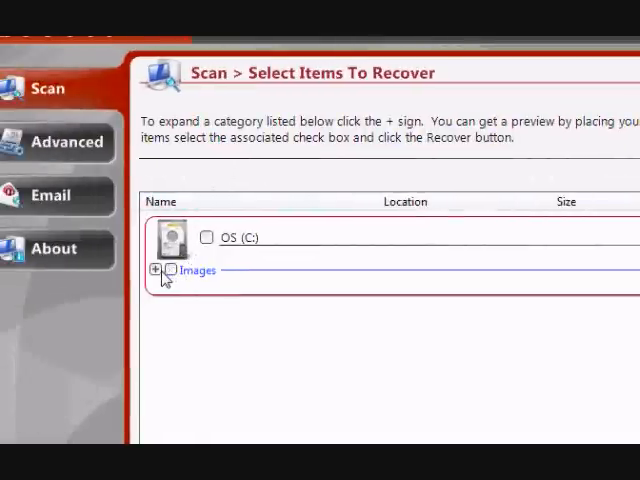
{"action": "left_click", "coordinate": [157, 270]}
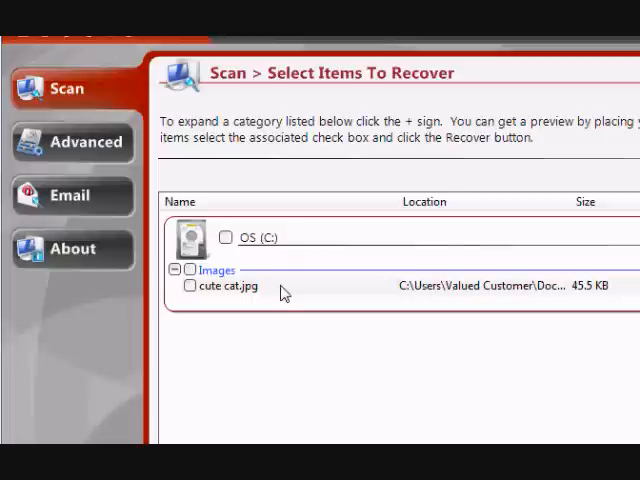
{"action": "mouse_move", "coordinate": [345, 291]}
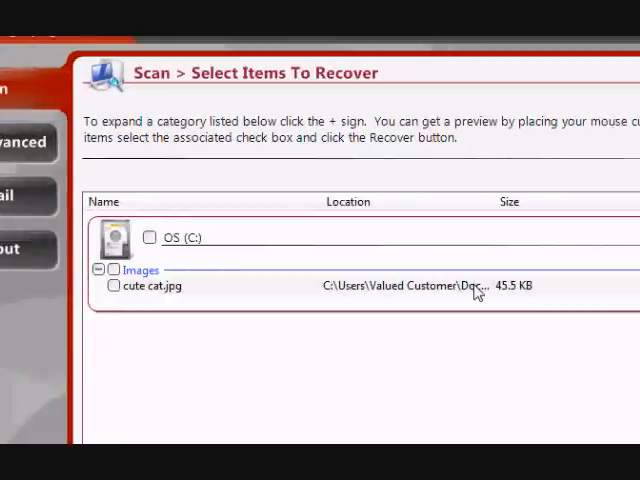
{"action": "mouse_move", "coordinate": [474, 299]}
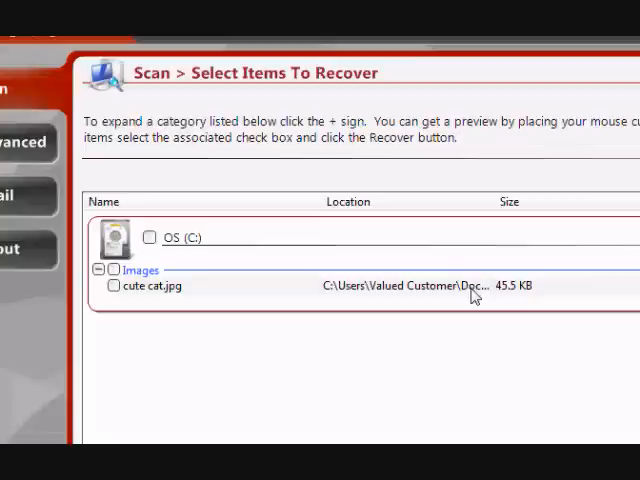
{"action": "mouse_move", "coordinate": [255, 287]}
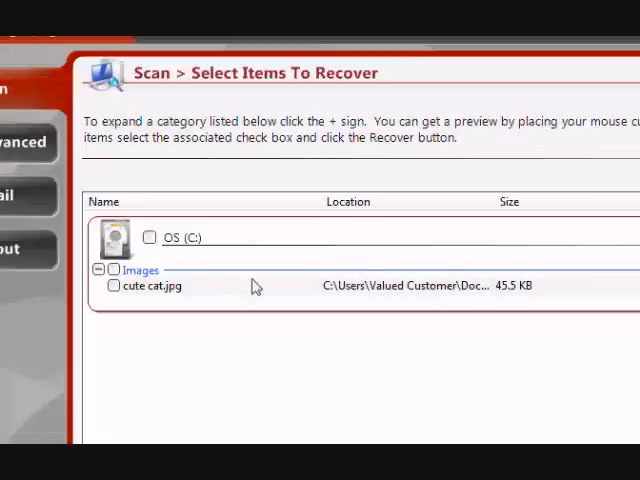
{"action": "left_click", "coordinate": [149, 237]}
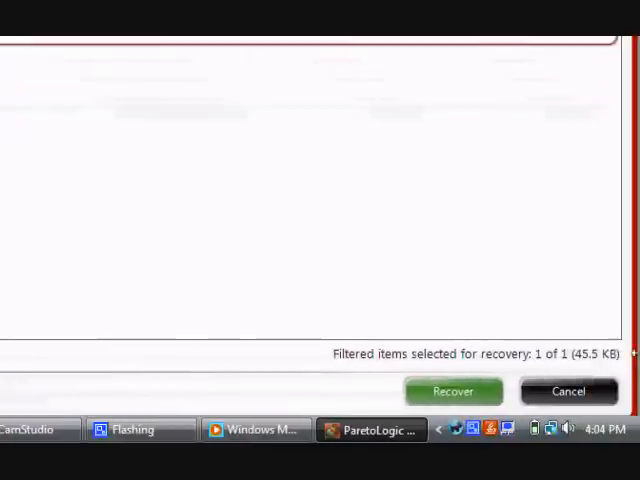
{"action": "left_click", "coordinate": [453, 391]}
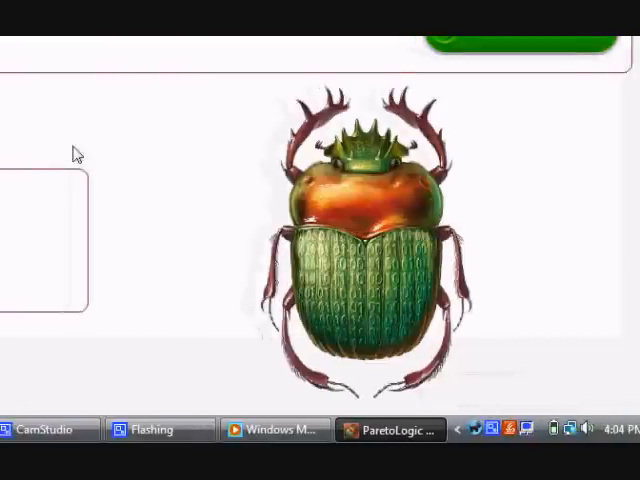